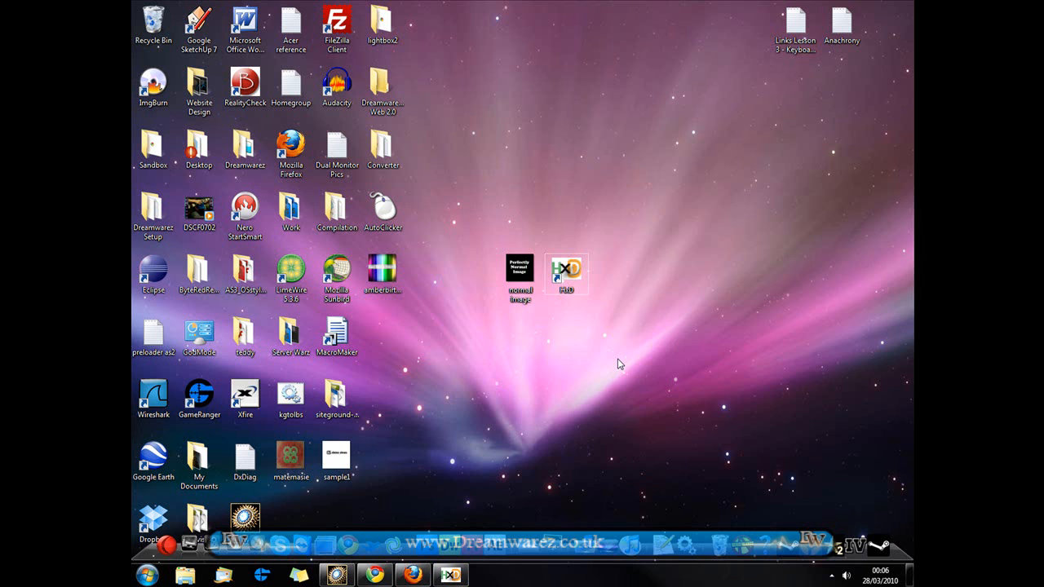
Step: Preview the original normal image.png in the image viewer, then close it
click(519, 277)
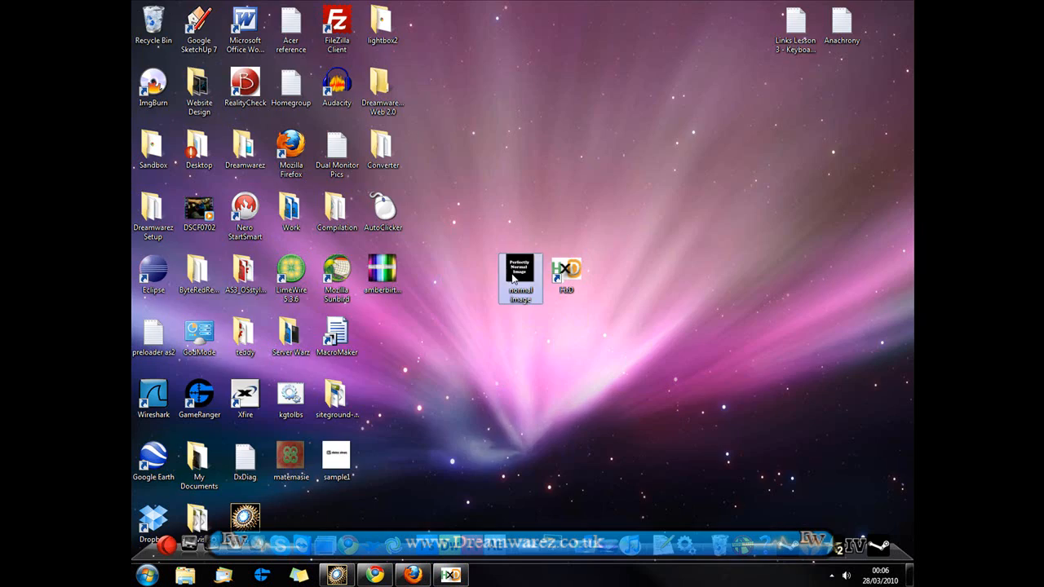
double_click(521, 277)
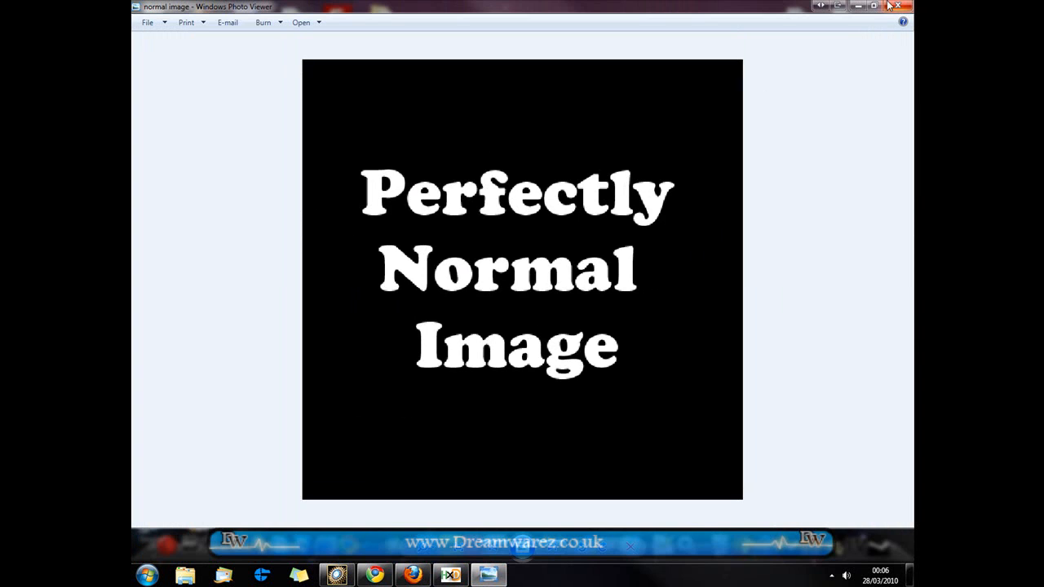
click(896, 6)
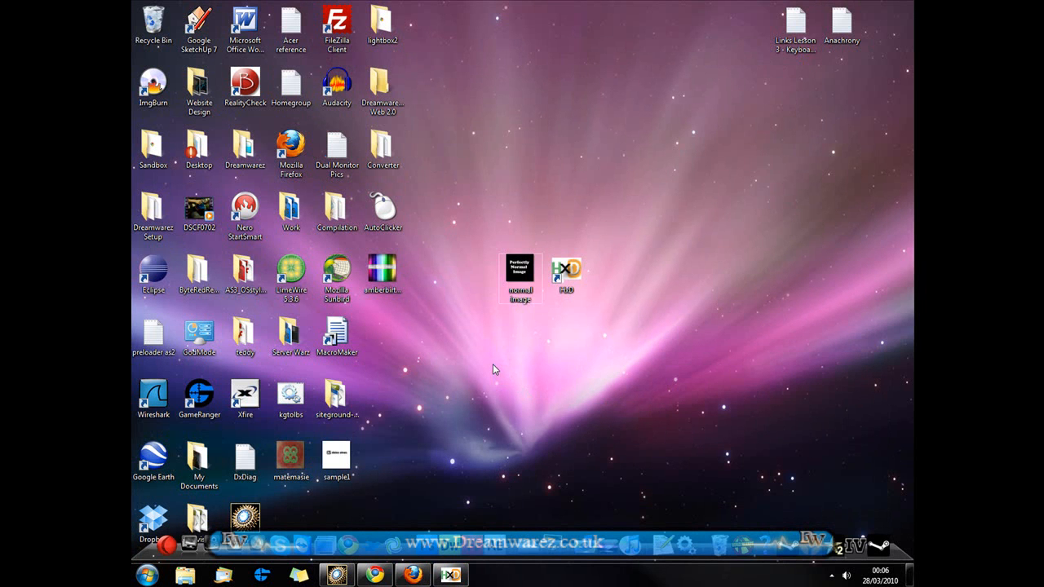
mouse_move(496, 345)
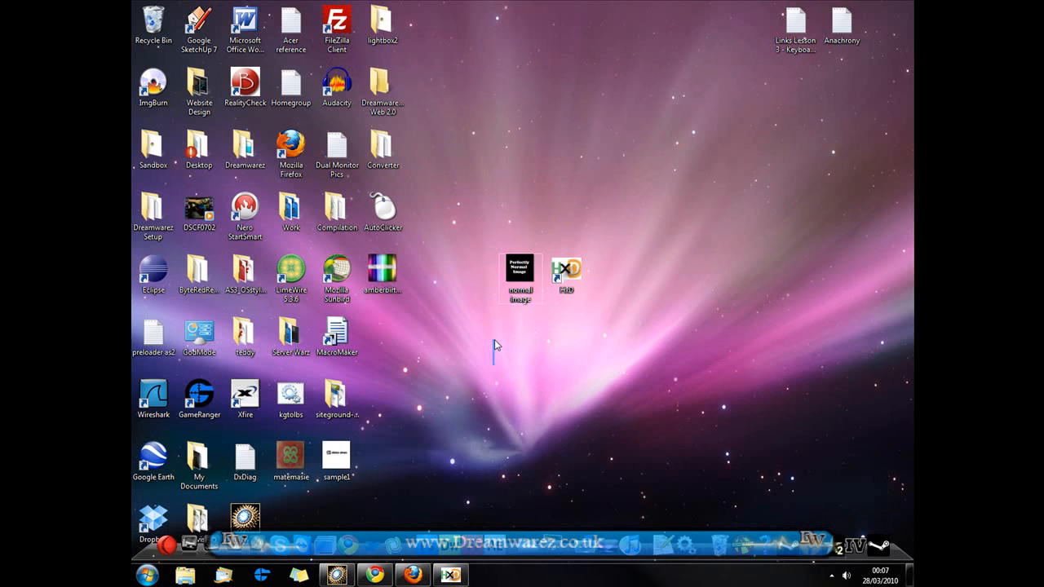
drag(493, 343, 725, 367)
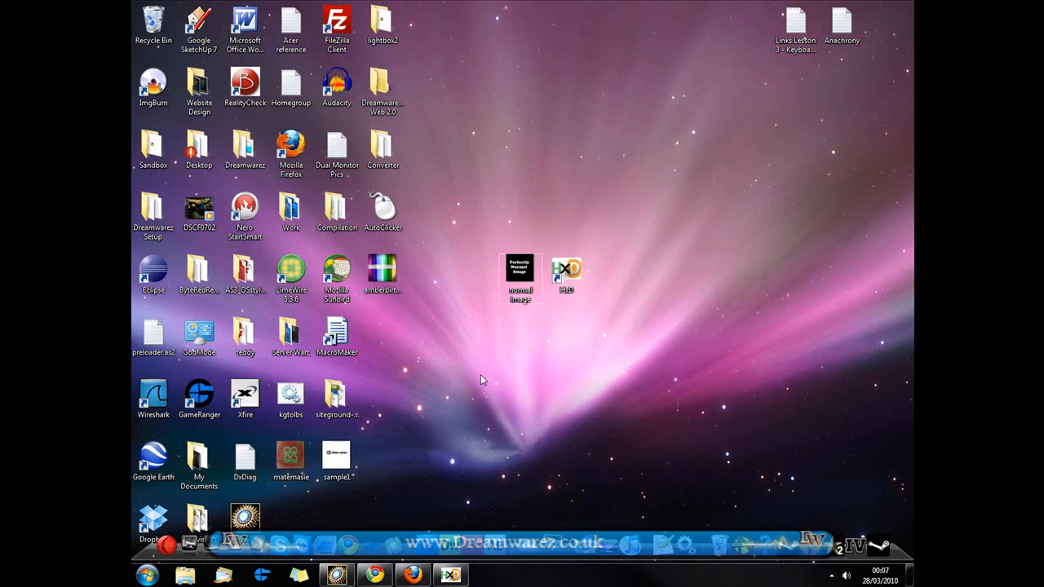
drag(481, 380, 442, 344)
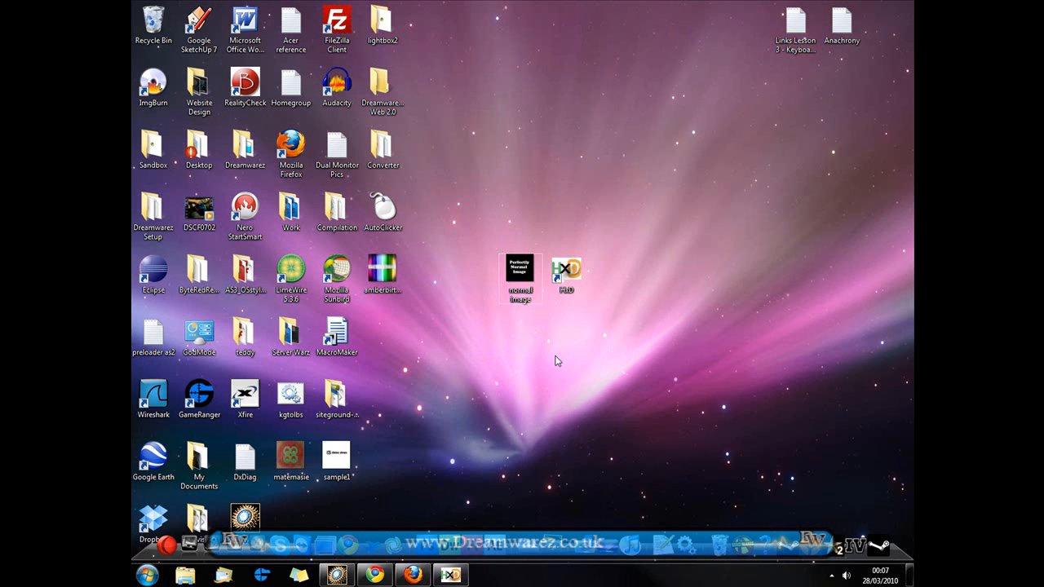
mouse_move(554, 362)
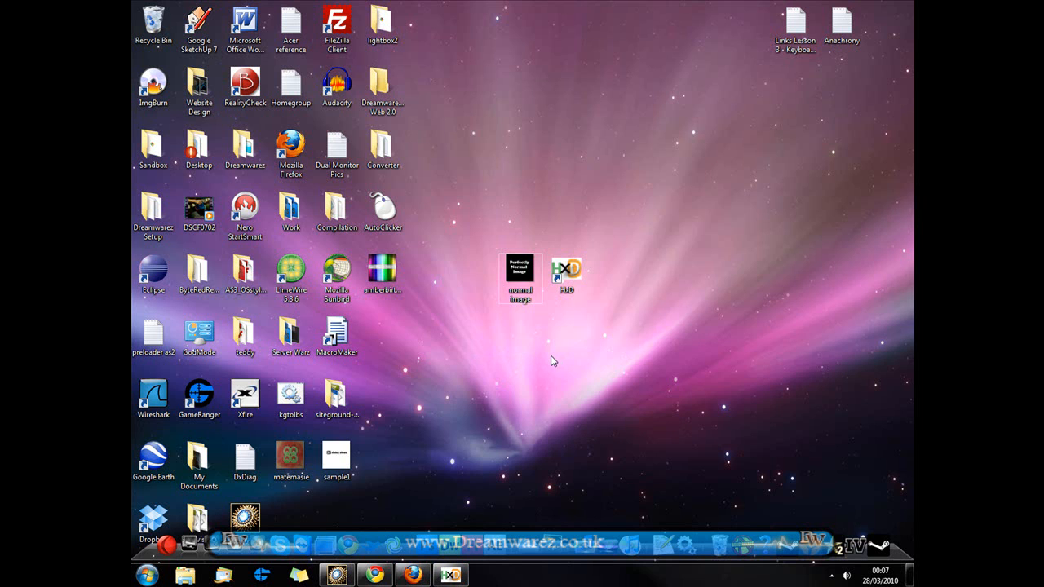
mouse_move(561, 317)
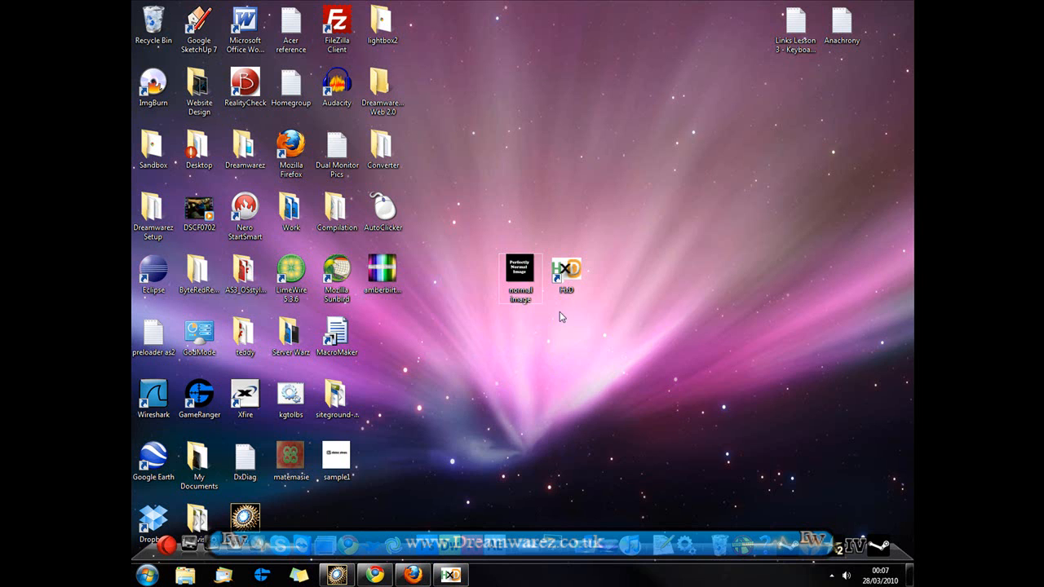
mouse_move(483, 406)
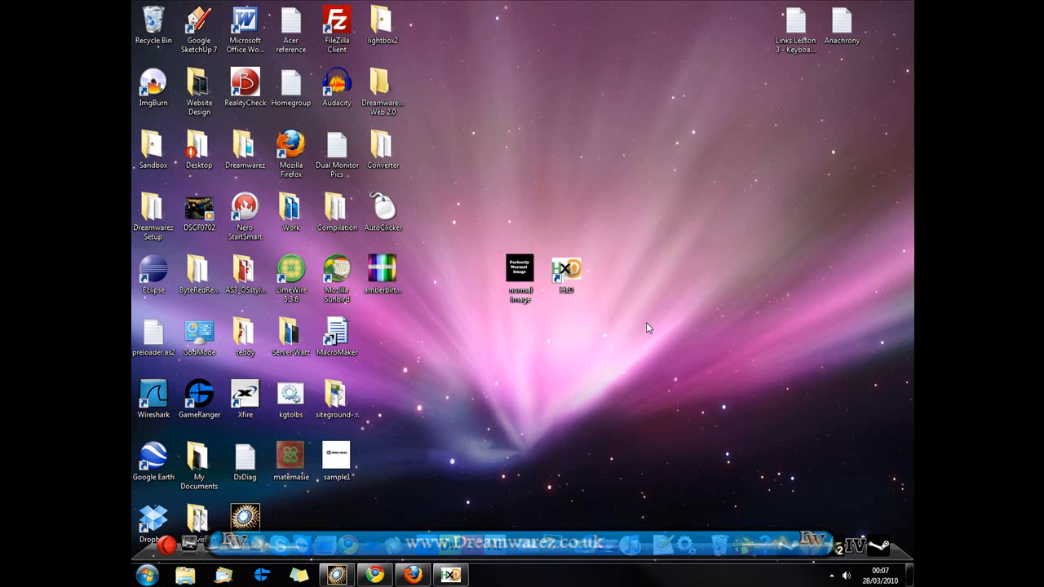
double_click(566, 269)
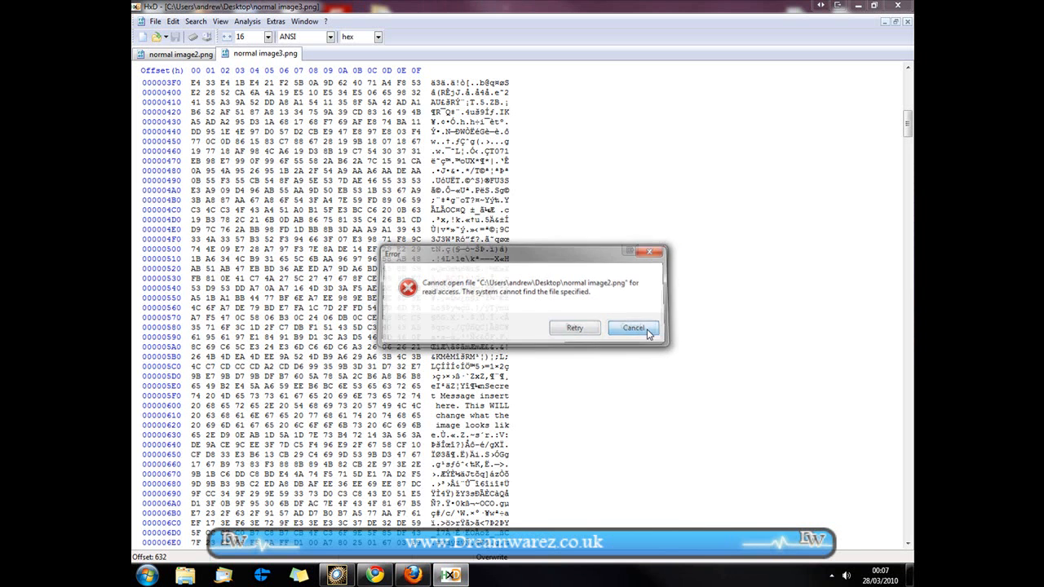
click(632, 327)
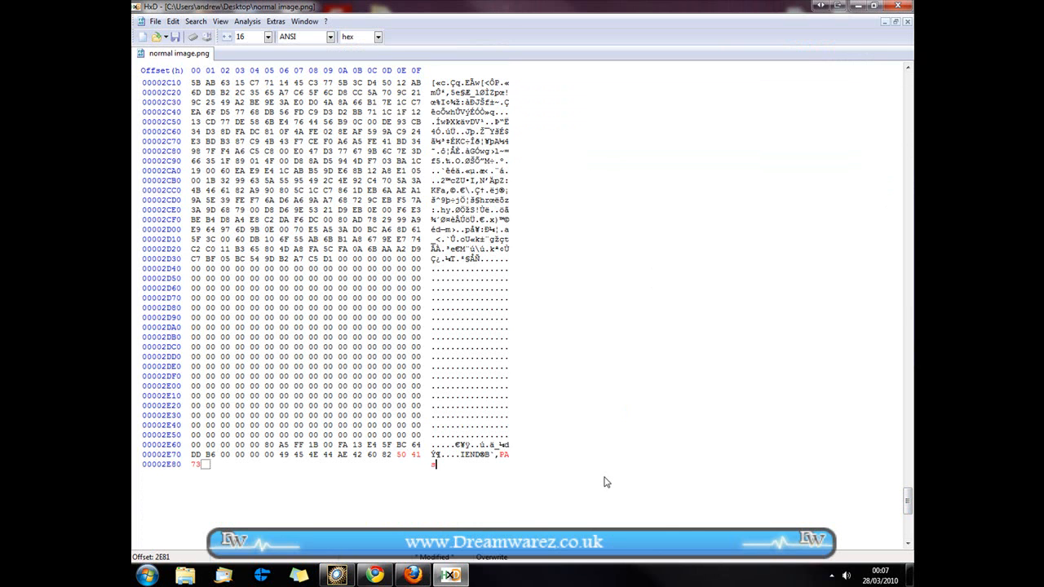
text(sswords:)
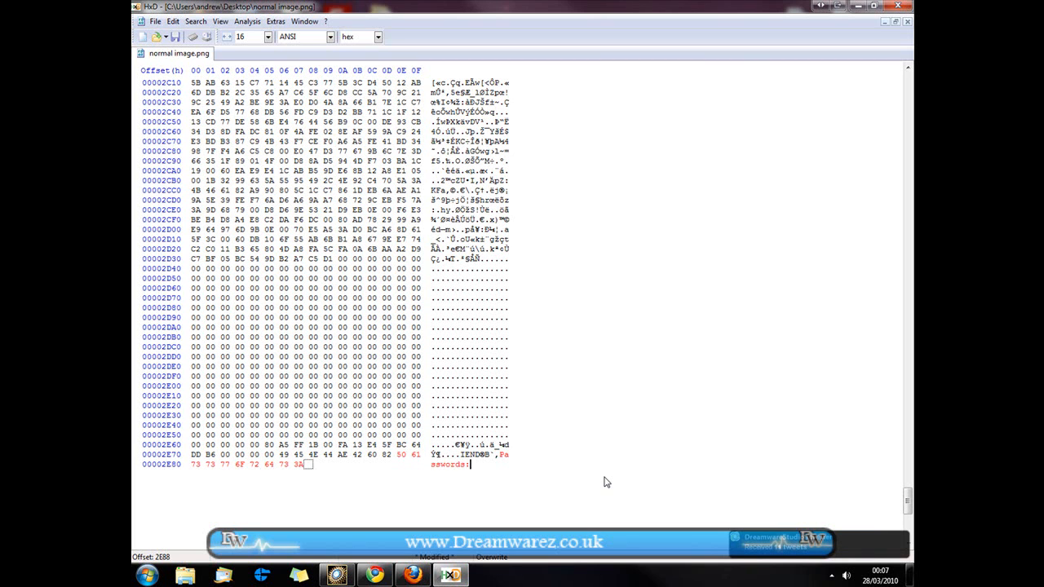
text(pass1,)
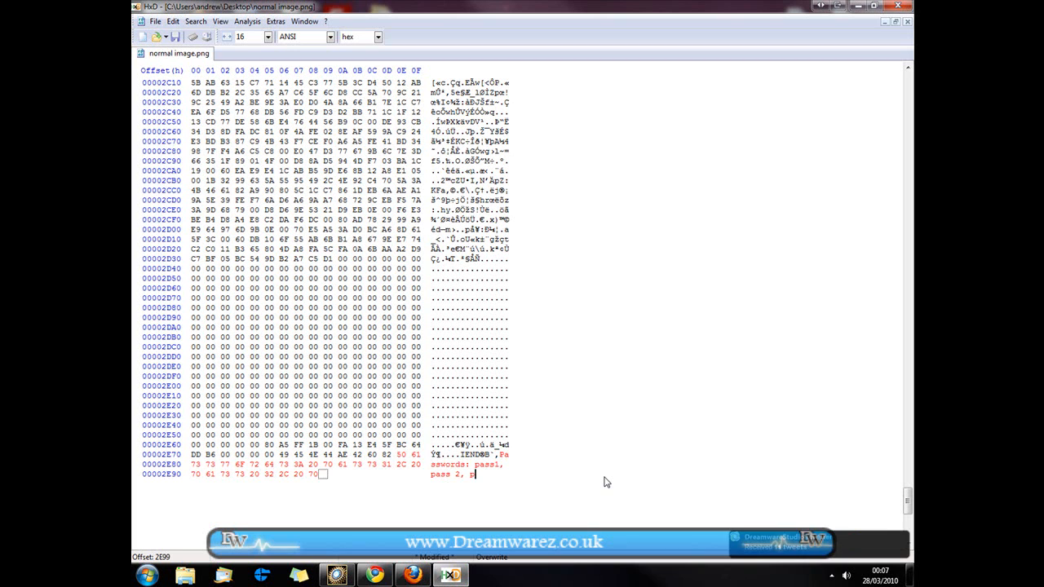
text(pass 3, pass)
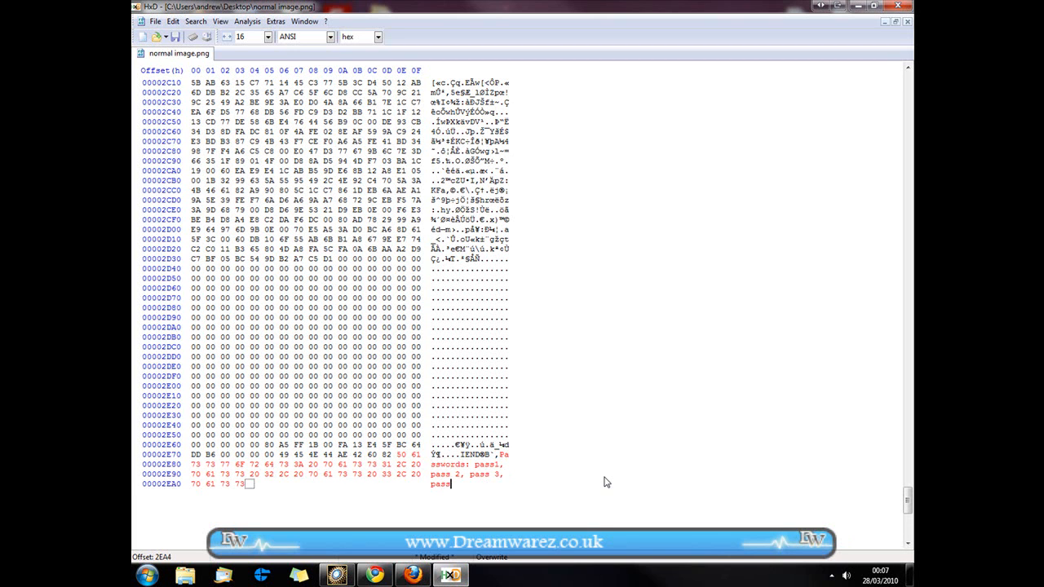
text(4)
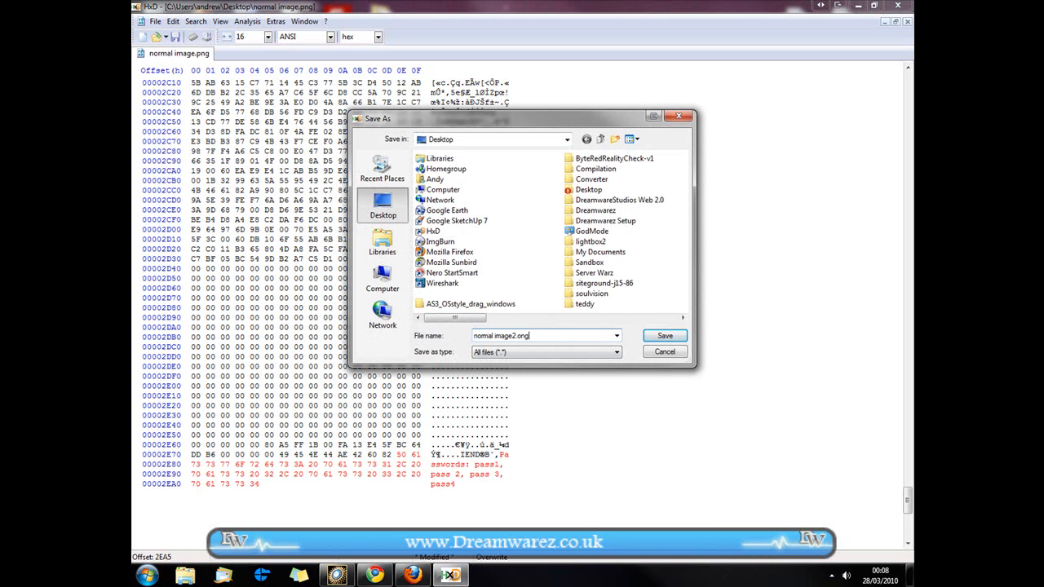
Step: Save normal image2.png, view it in Photo Viewer, then return to HxD
click(663, 335)
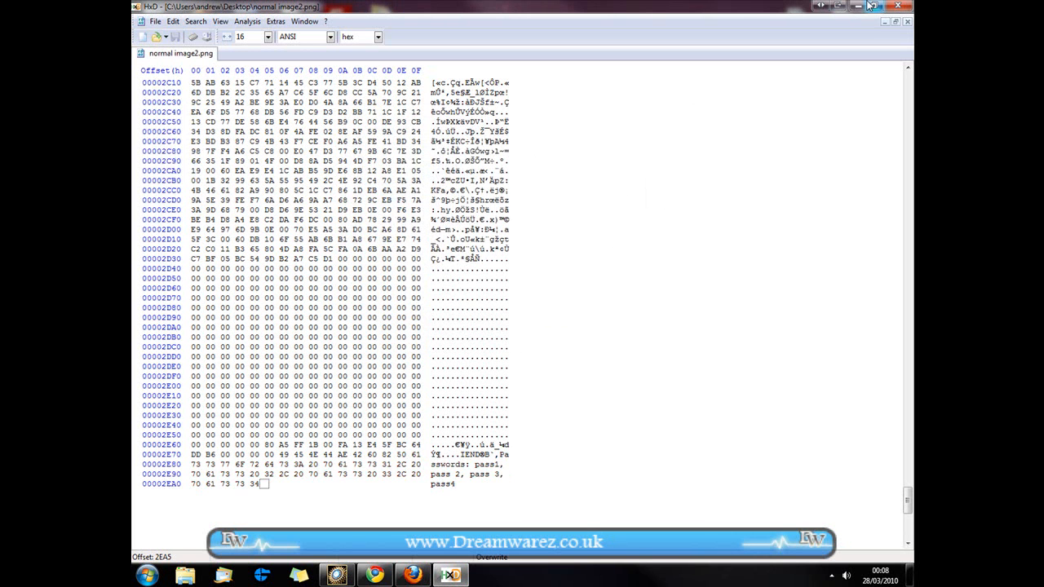
click(885, 6)
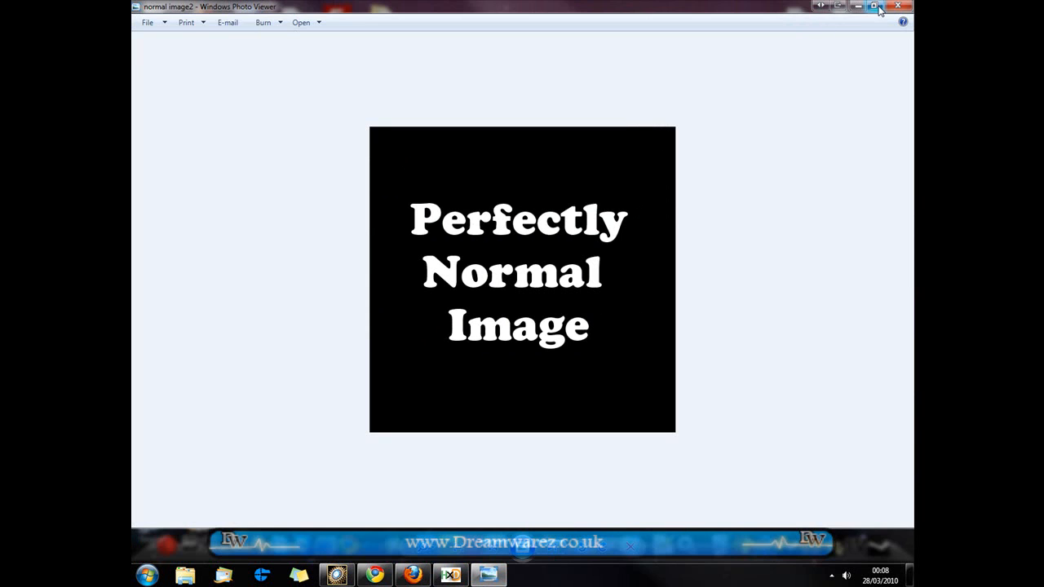
click(897, 6)
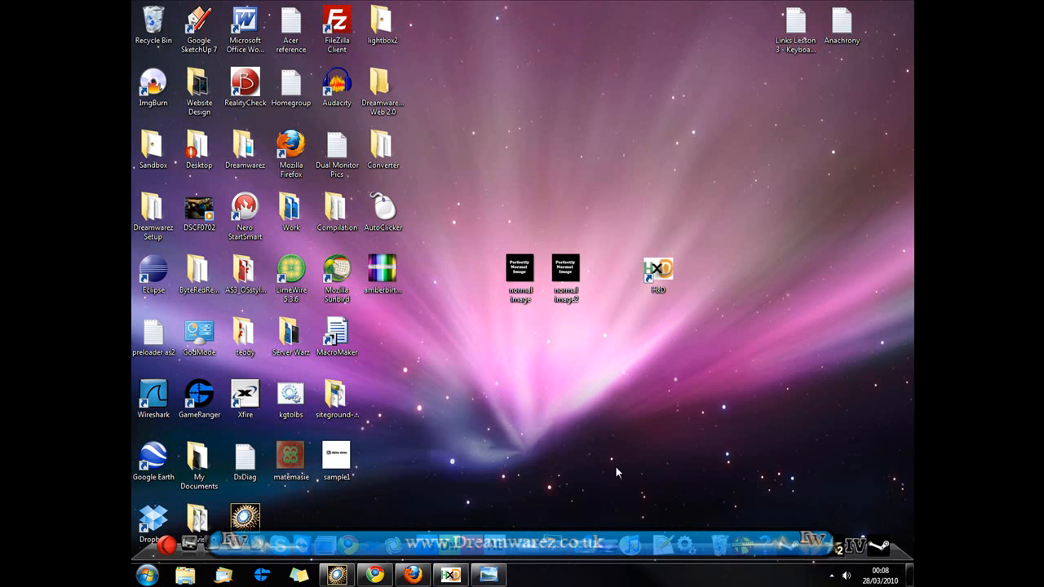
double_click(566, 270)
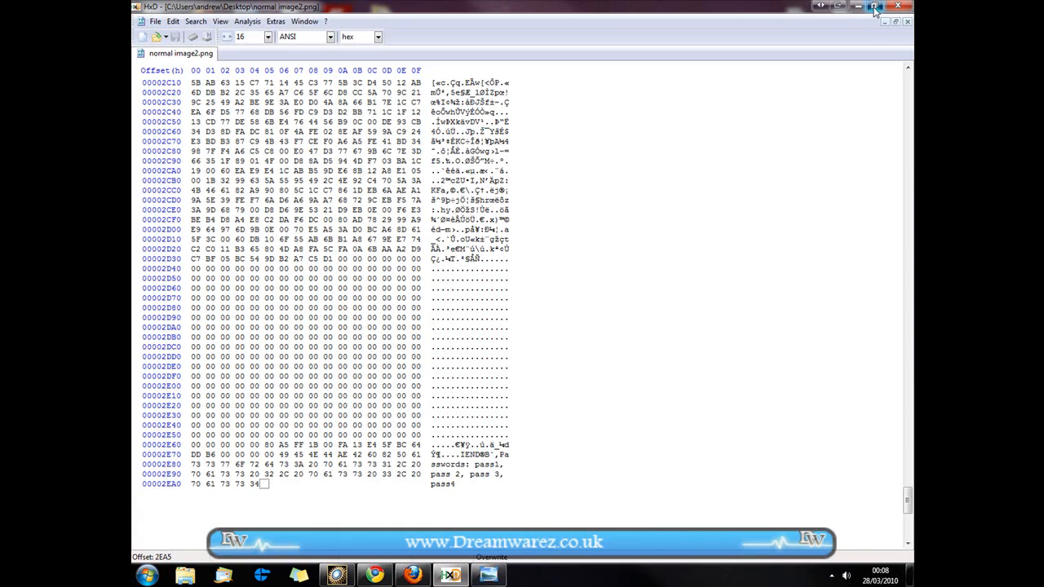
Step: Restore the HxD window and scroll down into the middle of the image data
click(873, 6)
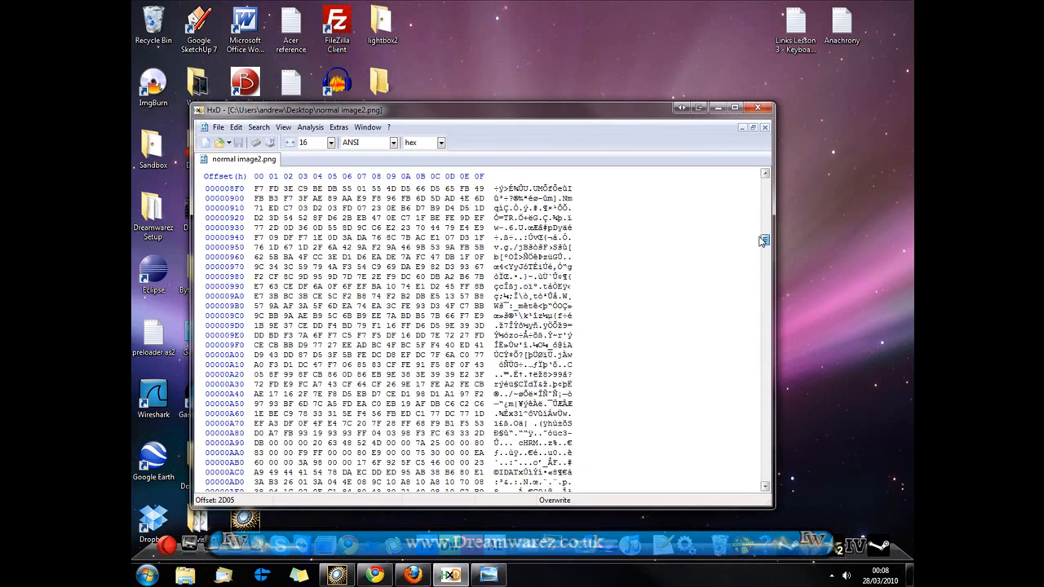
scroll(down, 3)
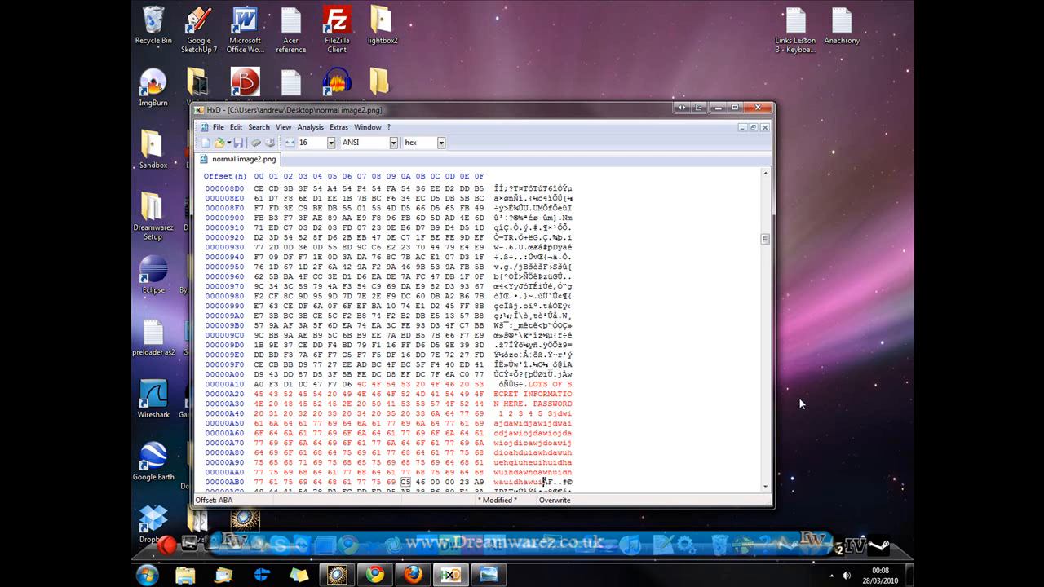
scroll(down, 3)
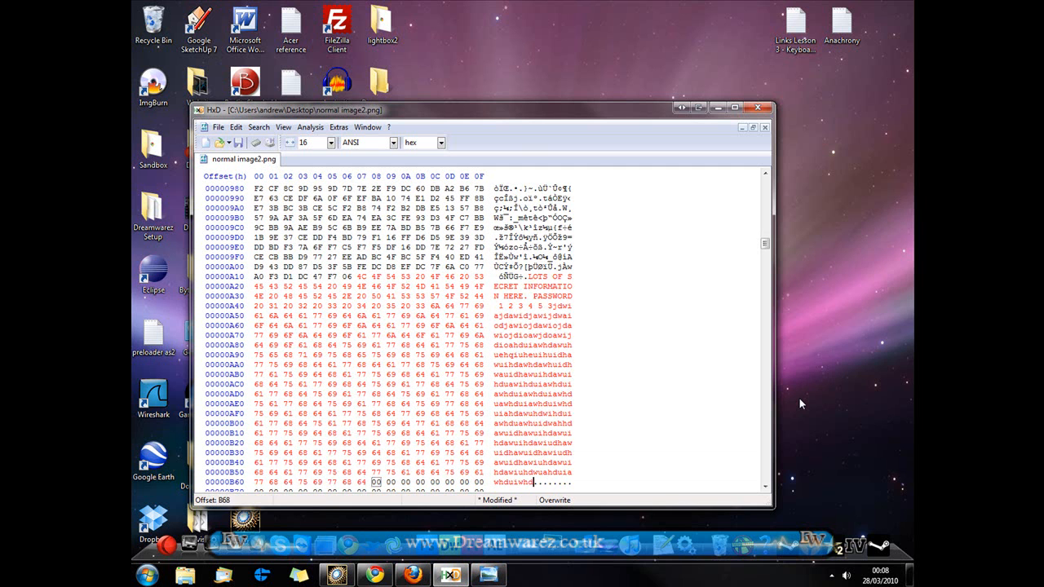
scroll(down, 3)
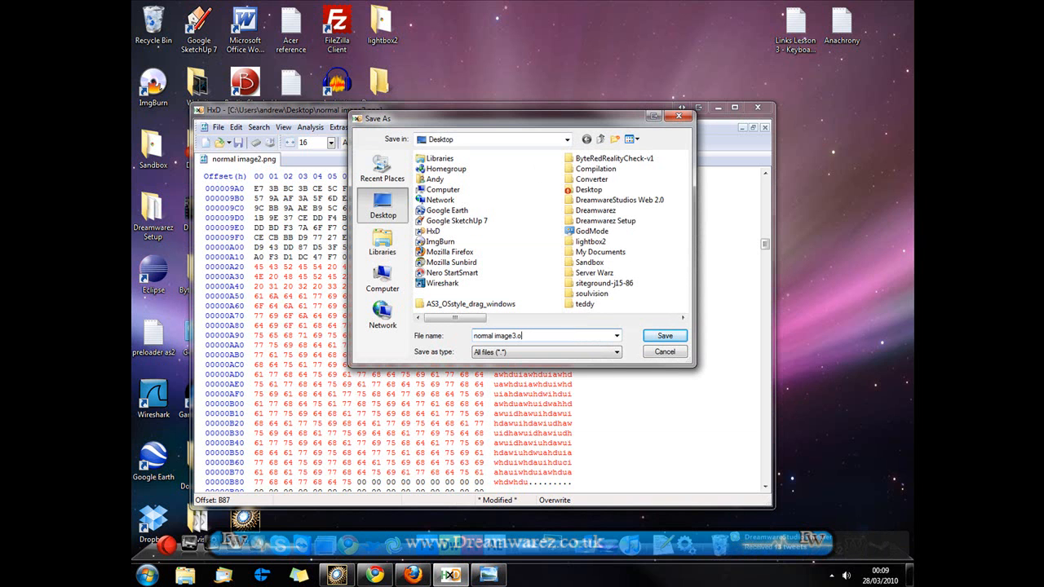
Step: Save normal image3, open it in Photo Viewer, and close the unsupported-format error
click(664, 335)
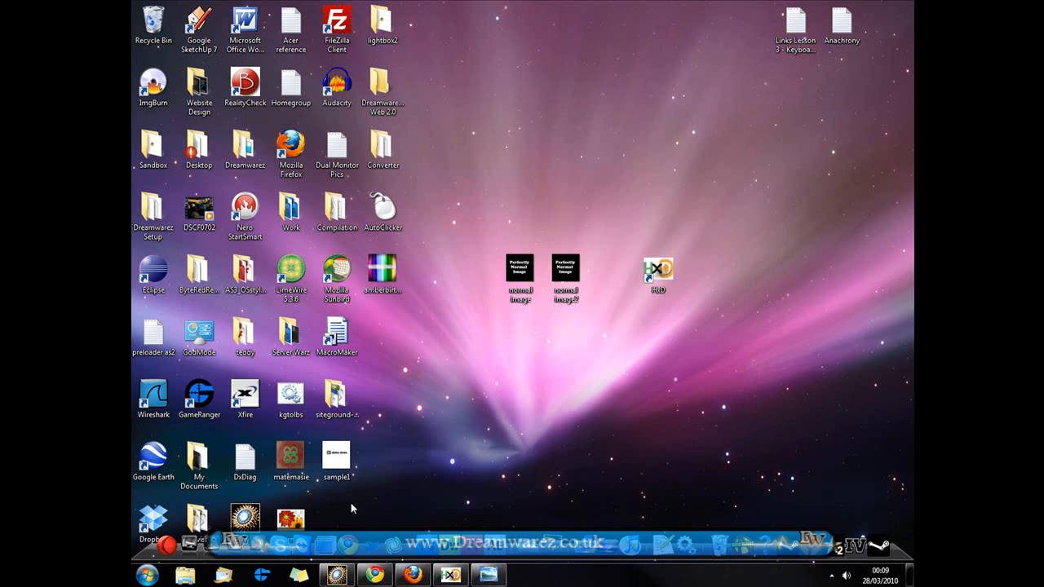
click(336, 453)
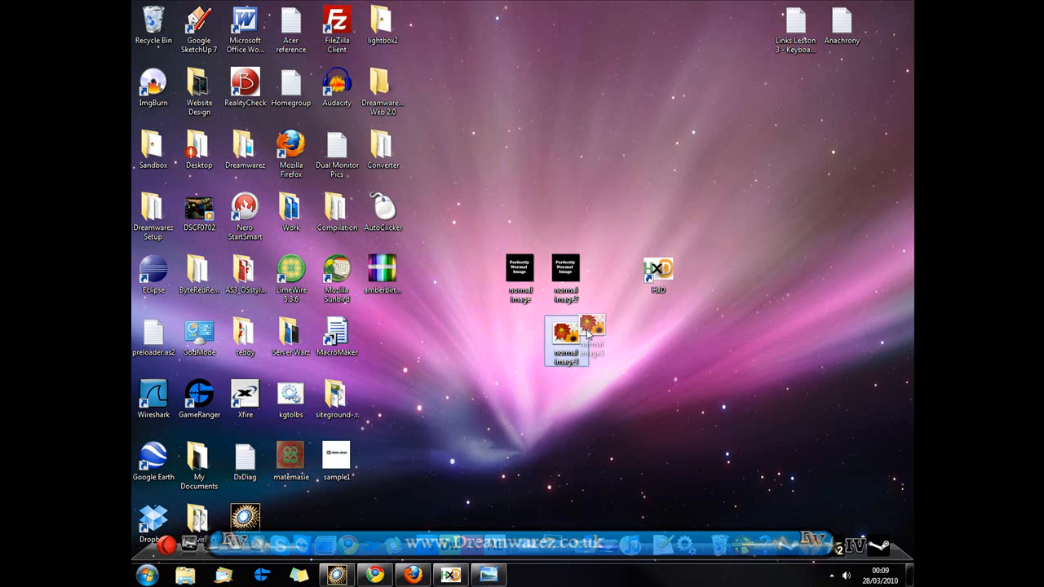
double_click(565, 330)
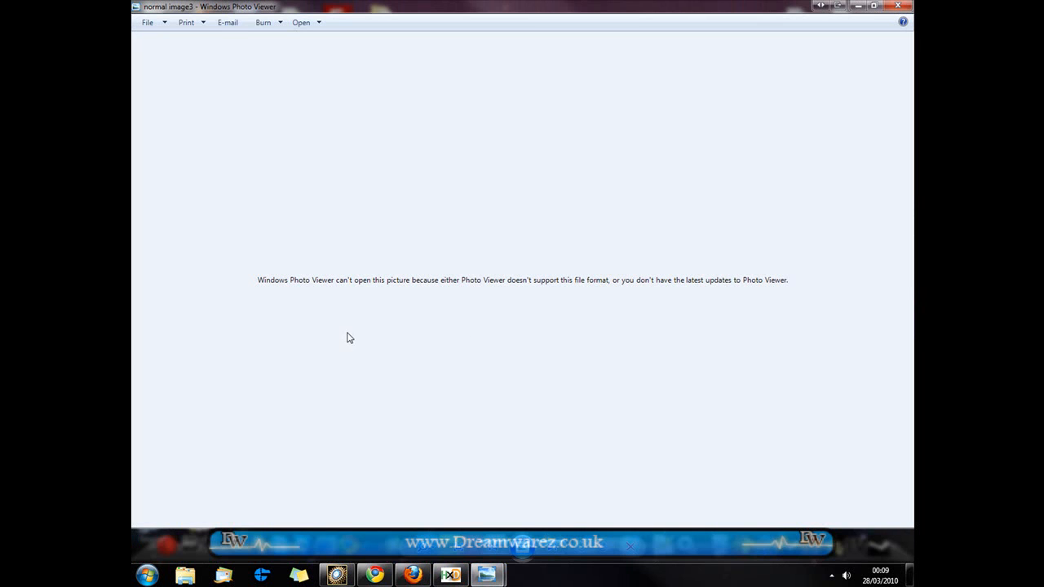
mouse_move(898, 7)
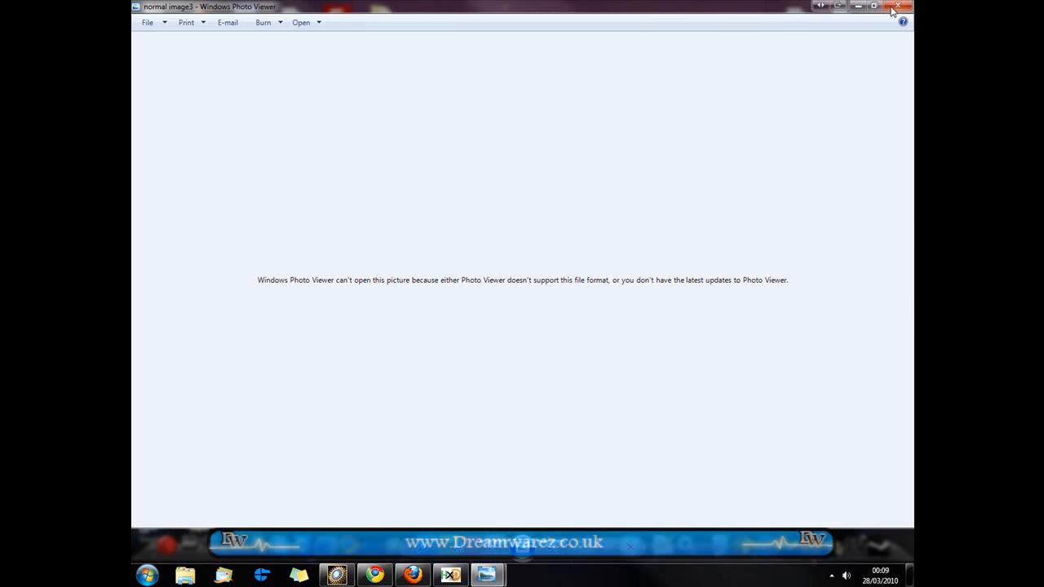
click(898, 7)
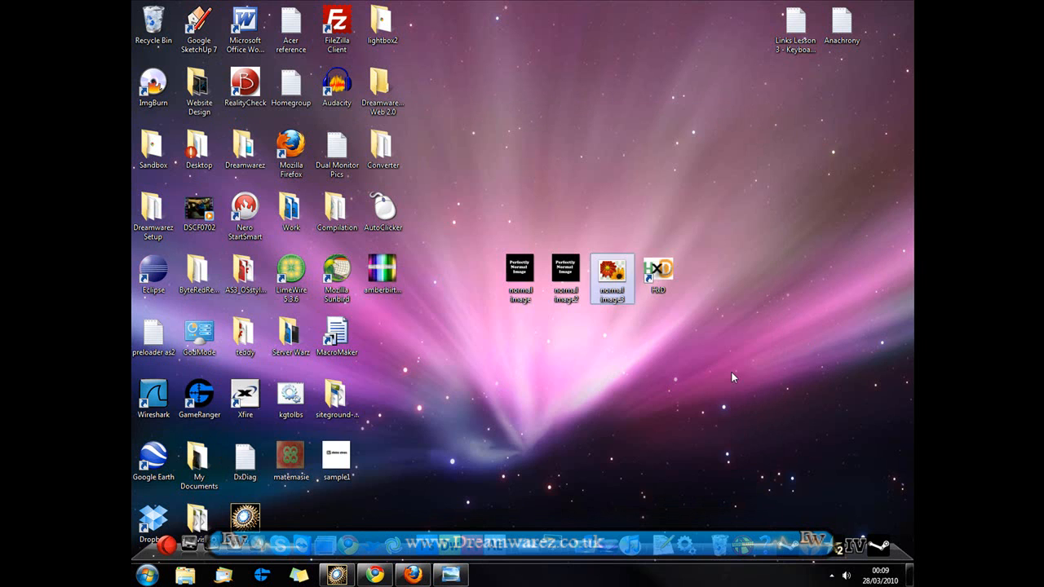
double_click(658, 274)
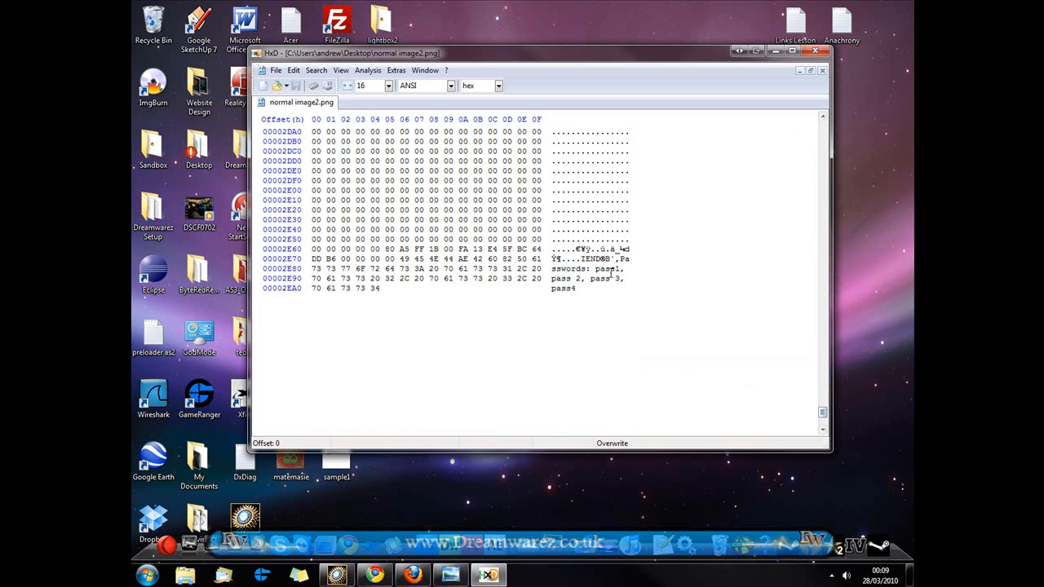
drag(518, 258, 575, 288)
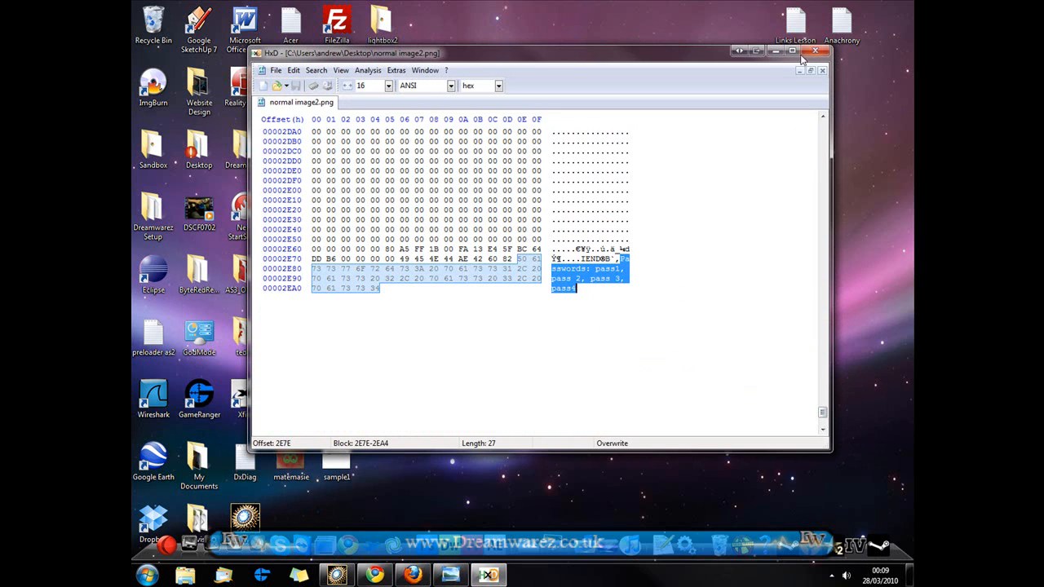
click(815, 52)
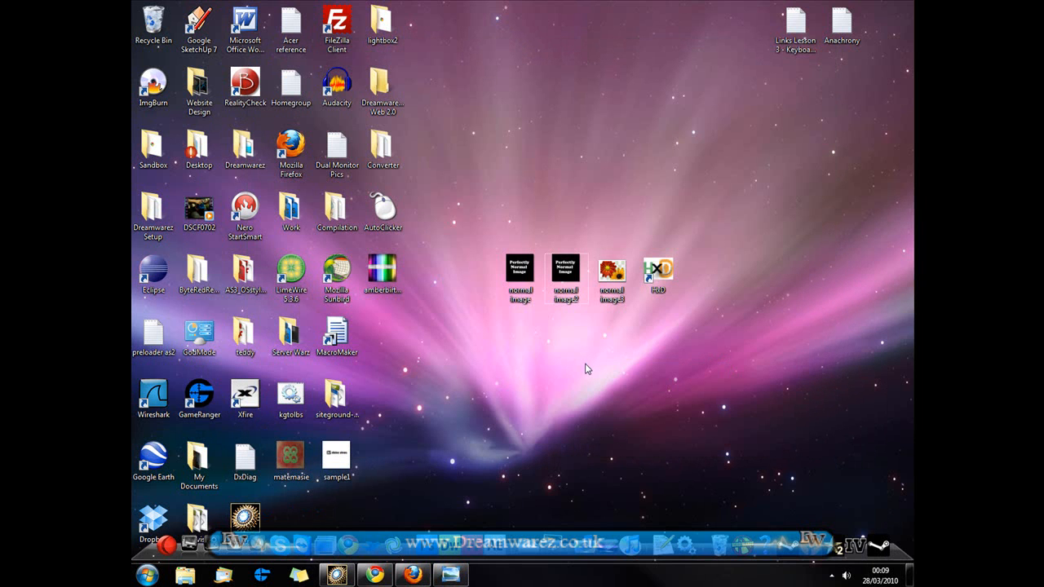